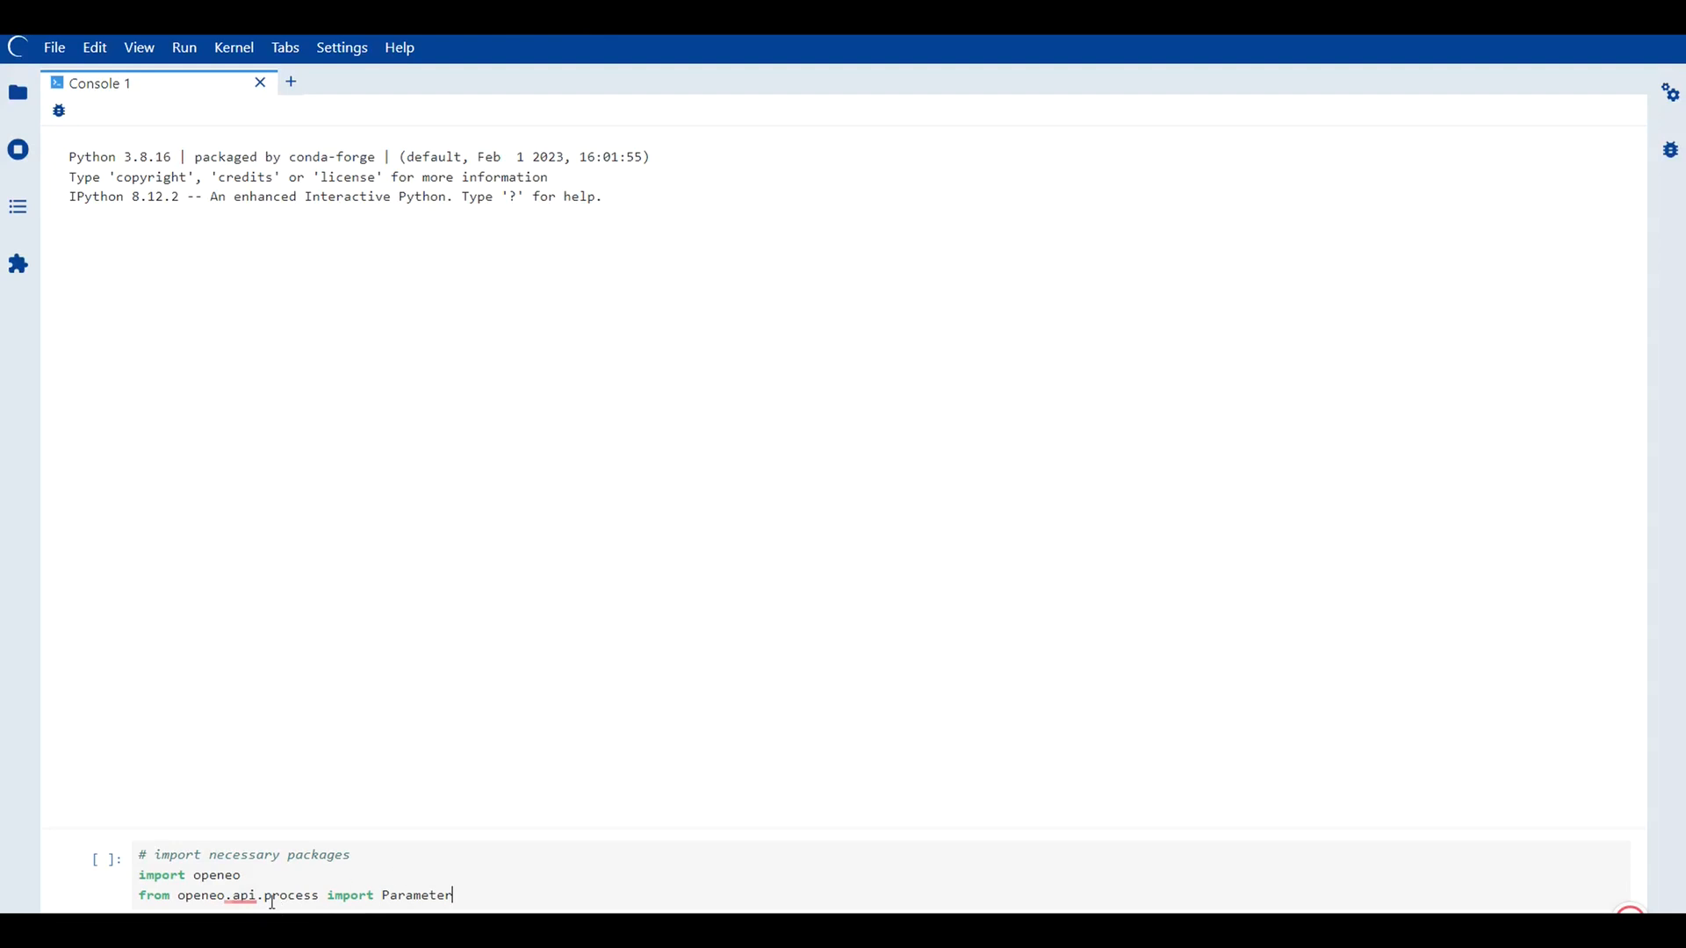
mouse_move(487, 896)
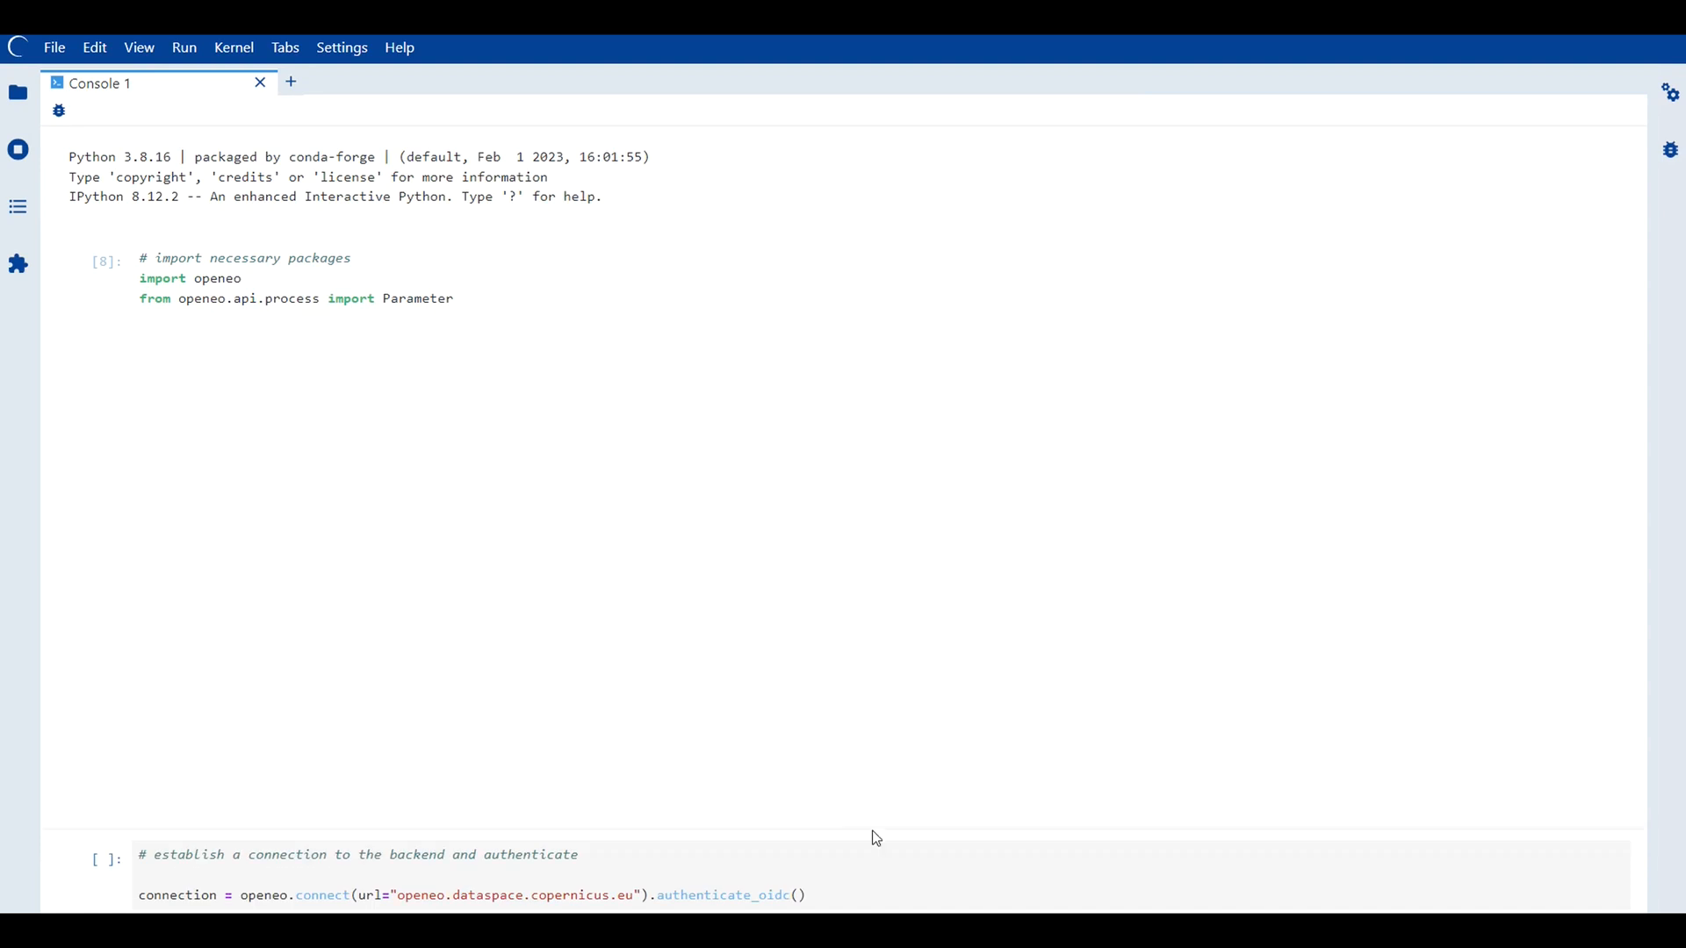
Run the openeo.connect(...).authenticate_oidc() code to authenticate with openeo.dataspace.copernicus.eu
key(Shift+Enter)
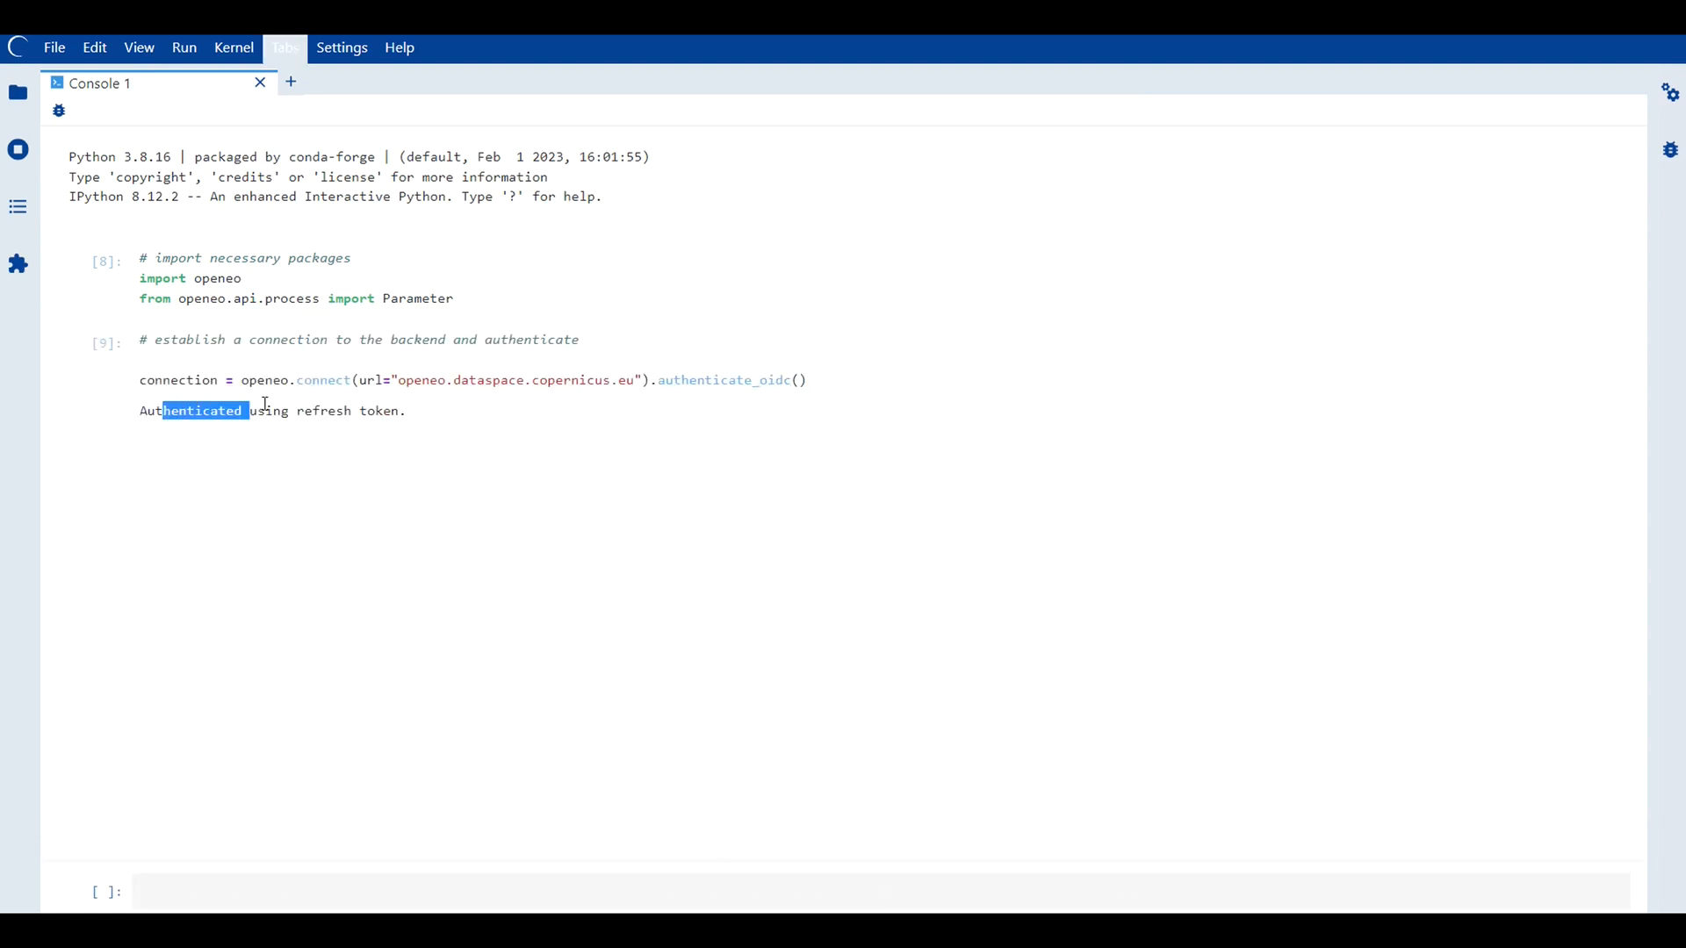
click(434, 430)
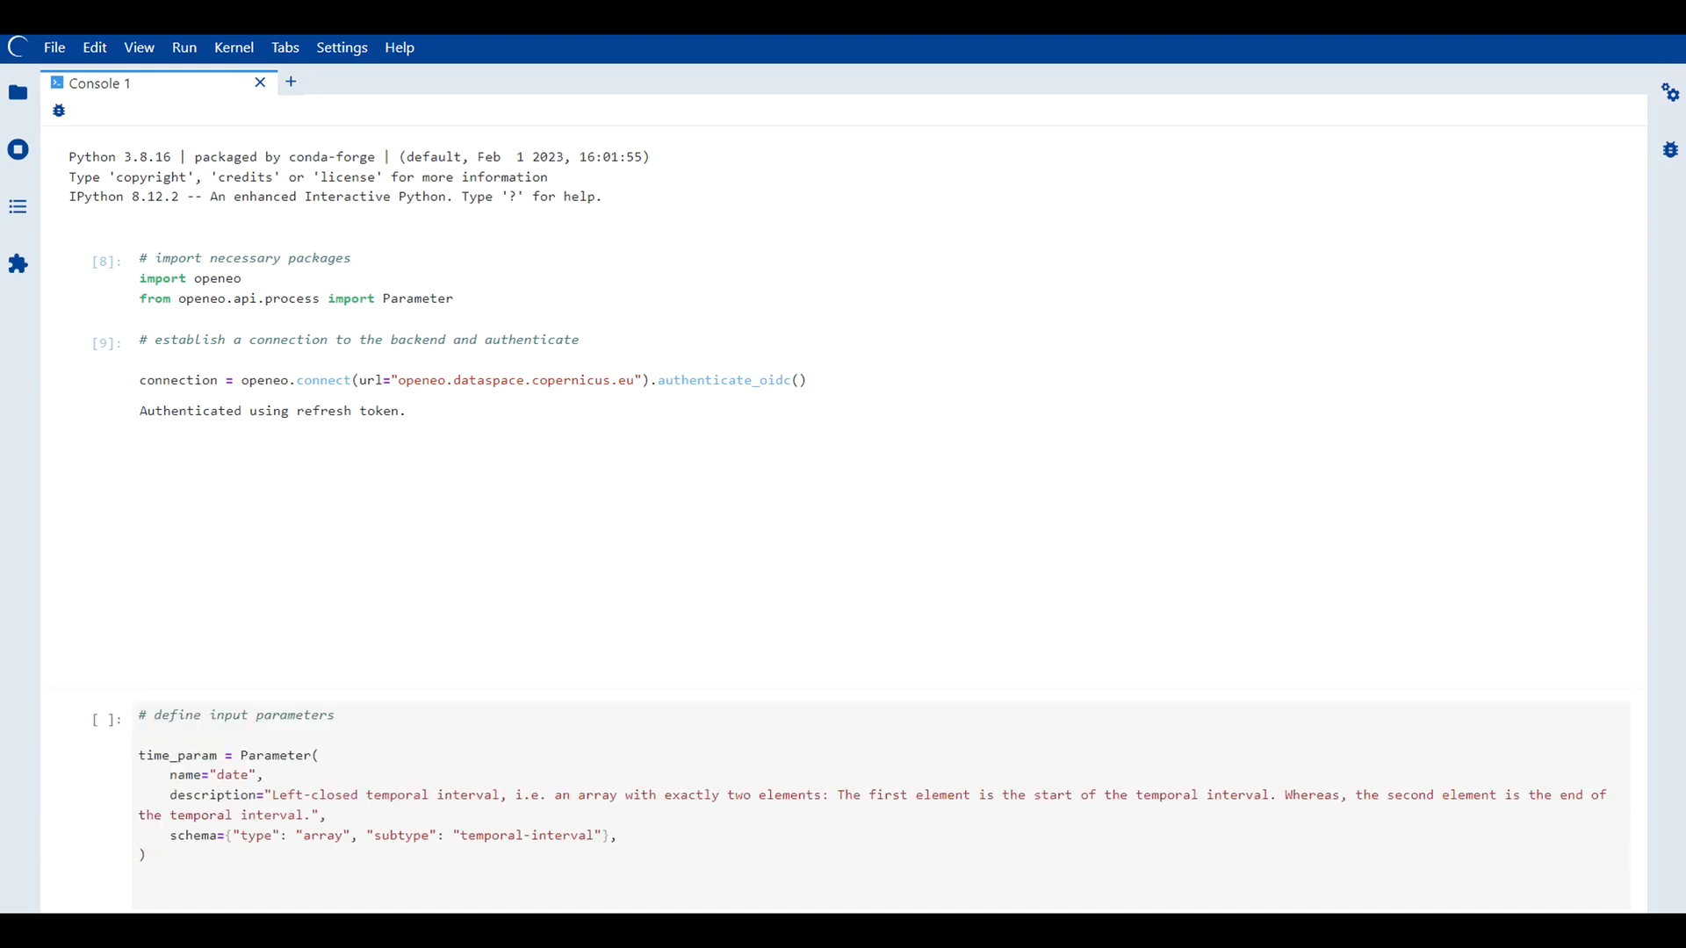
mouse_move(195, 795)
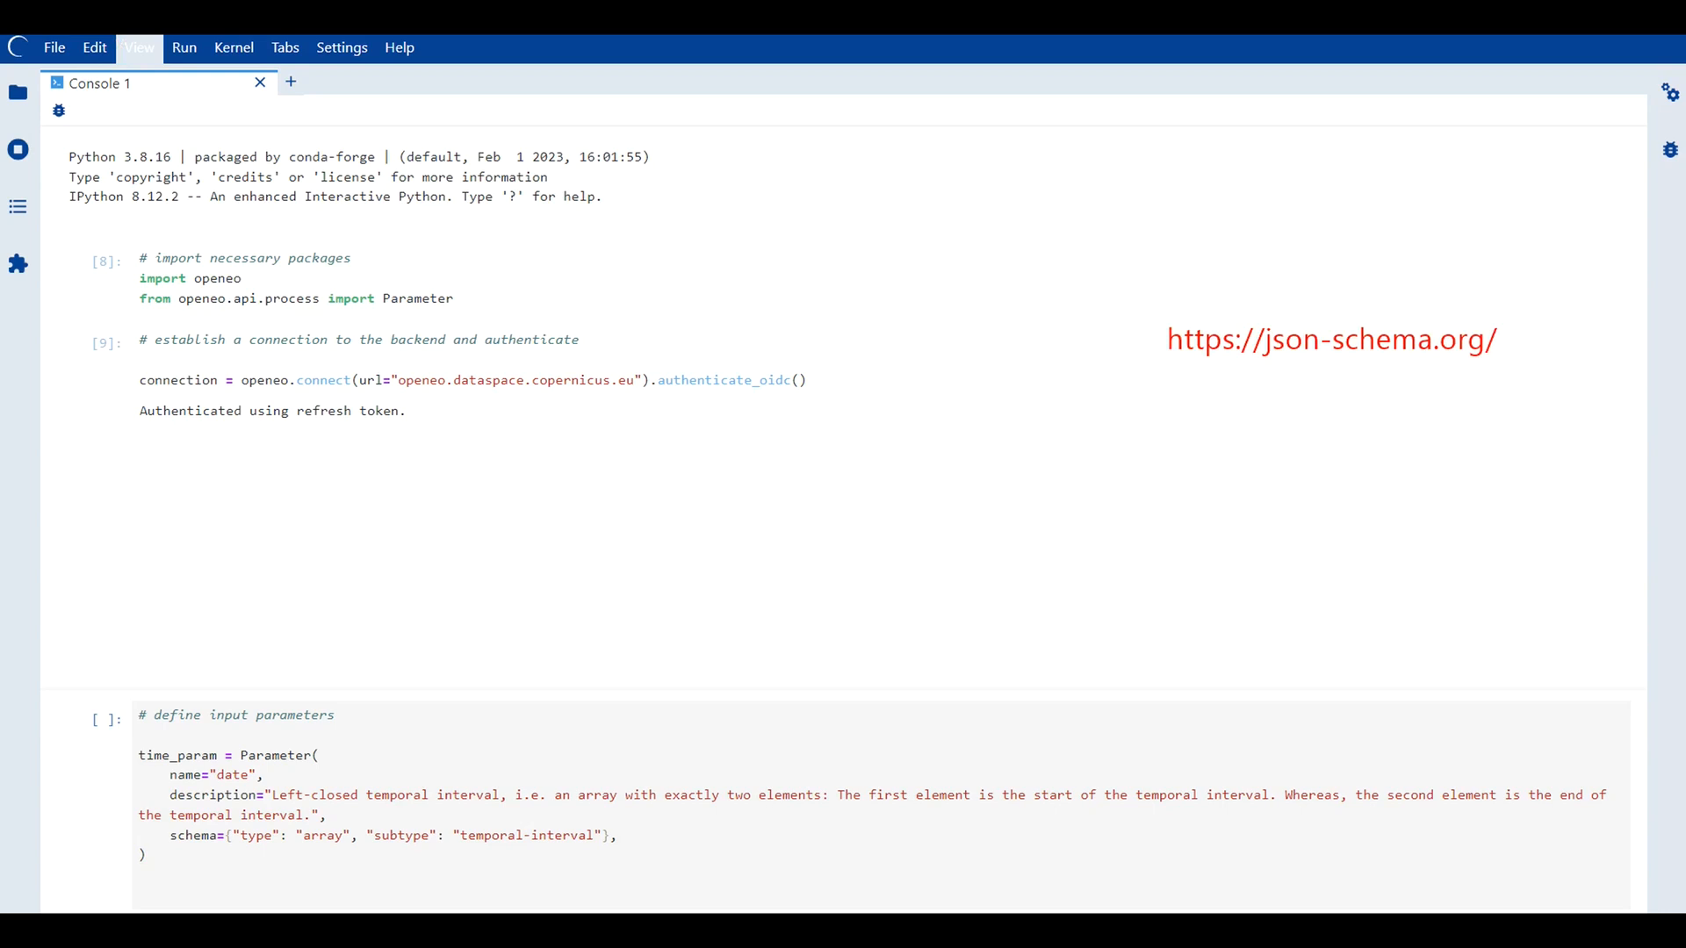
Run the time_param and spatial_param Parameter definitions for date and aoi
key(Shift+Enter)
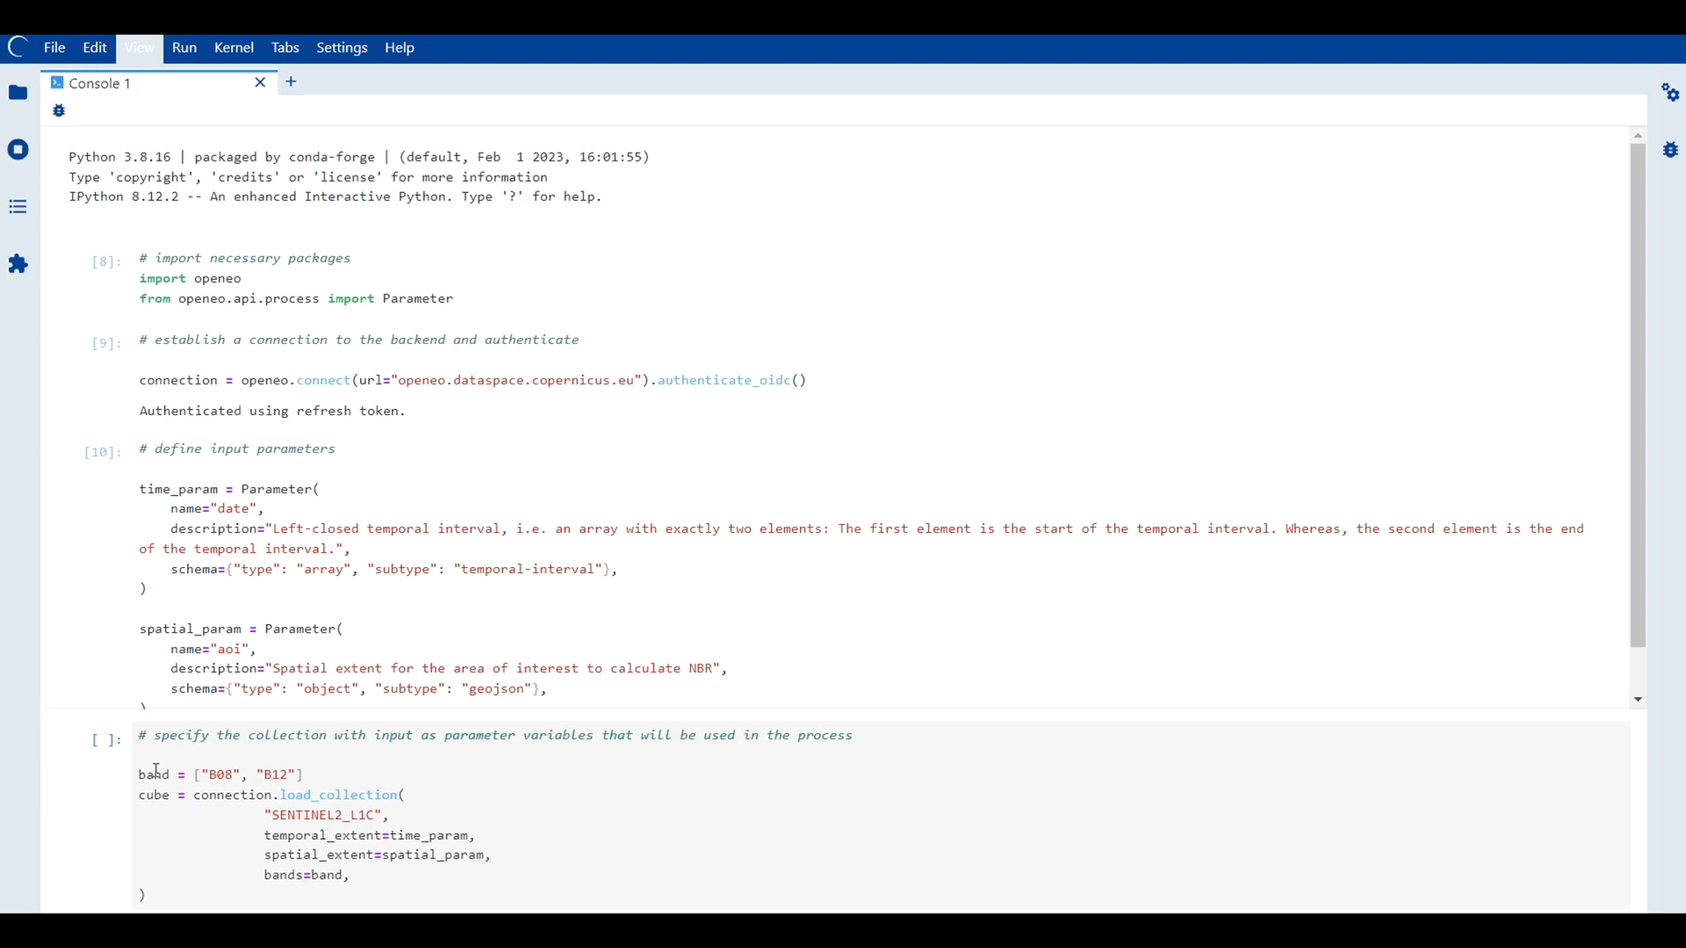
Run the SENTINEL2_L1C load with bands B08 and B12 and the NBR band math
double_click(153, 775)
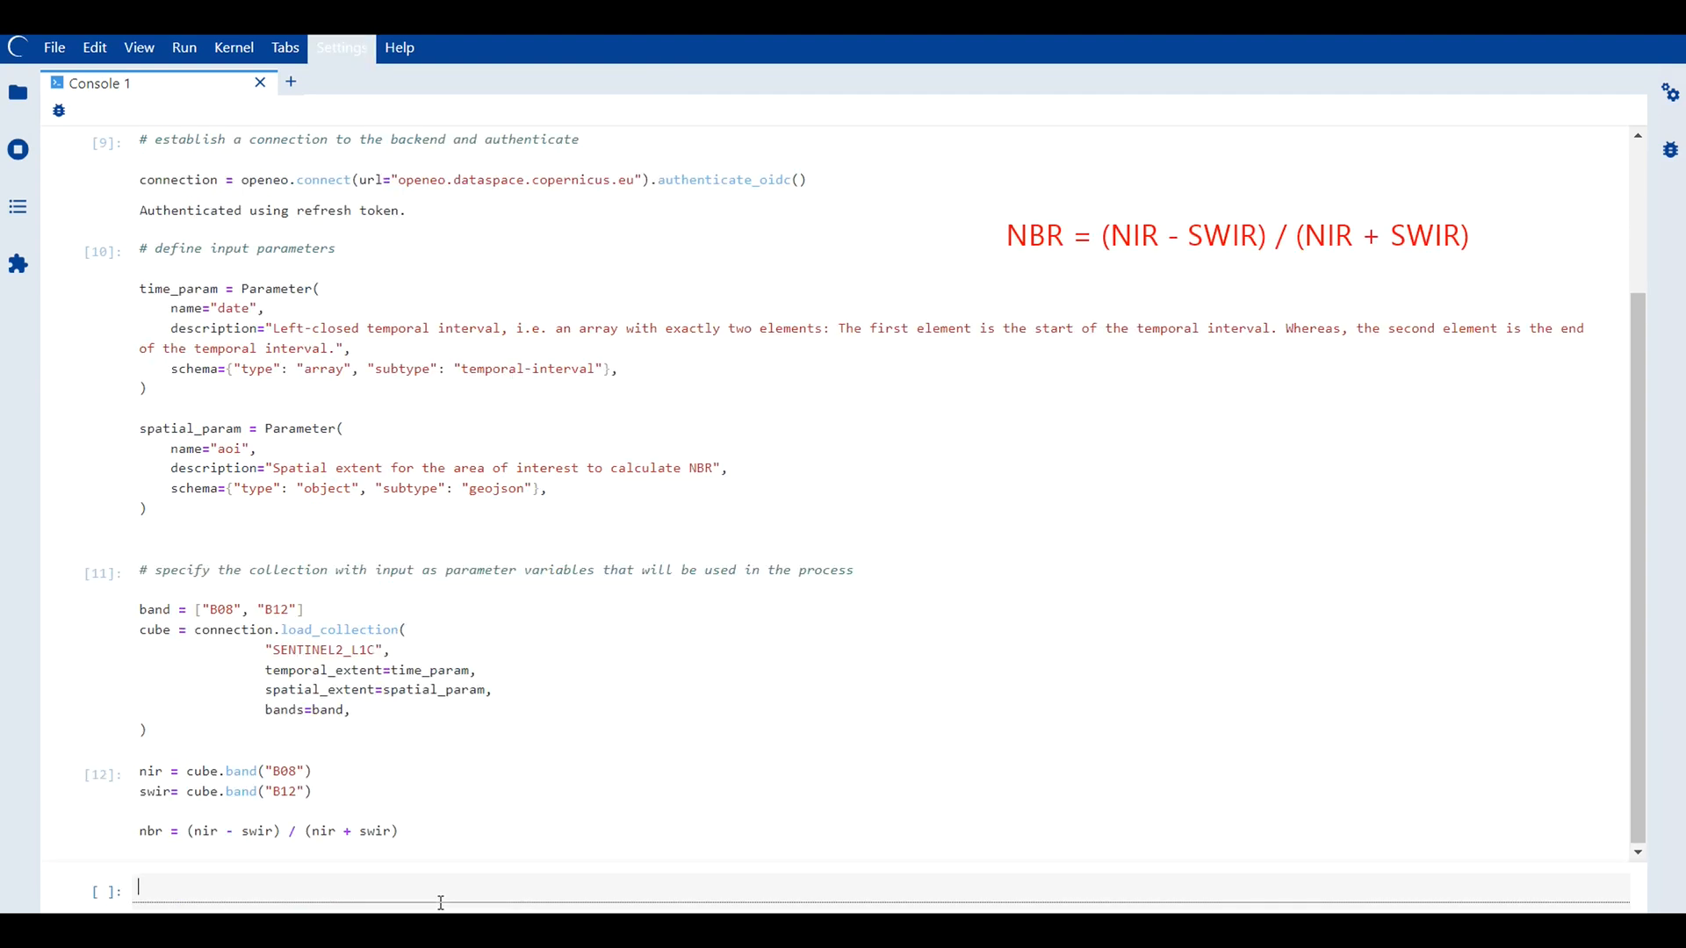
text(nbr)
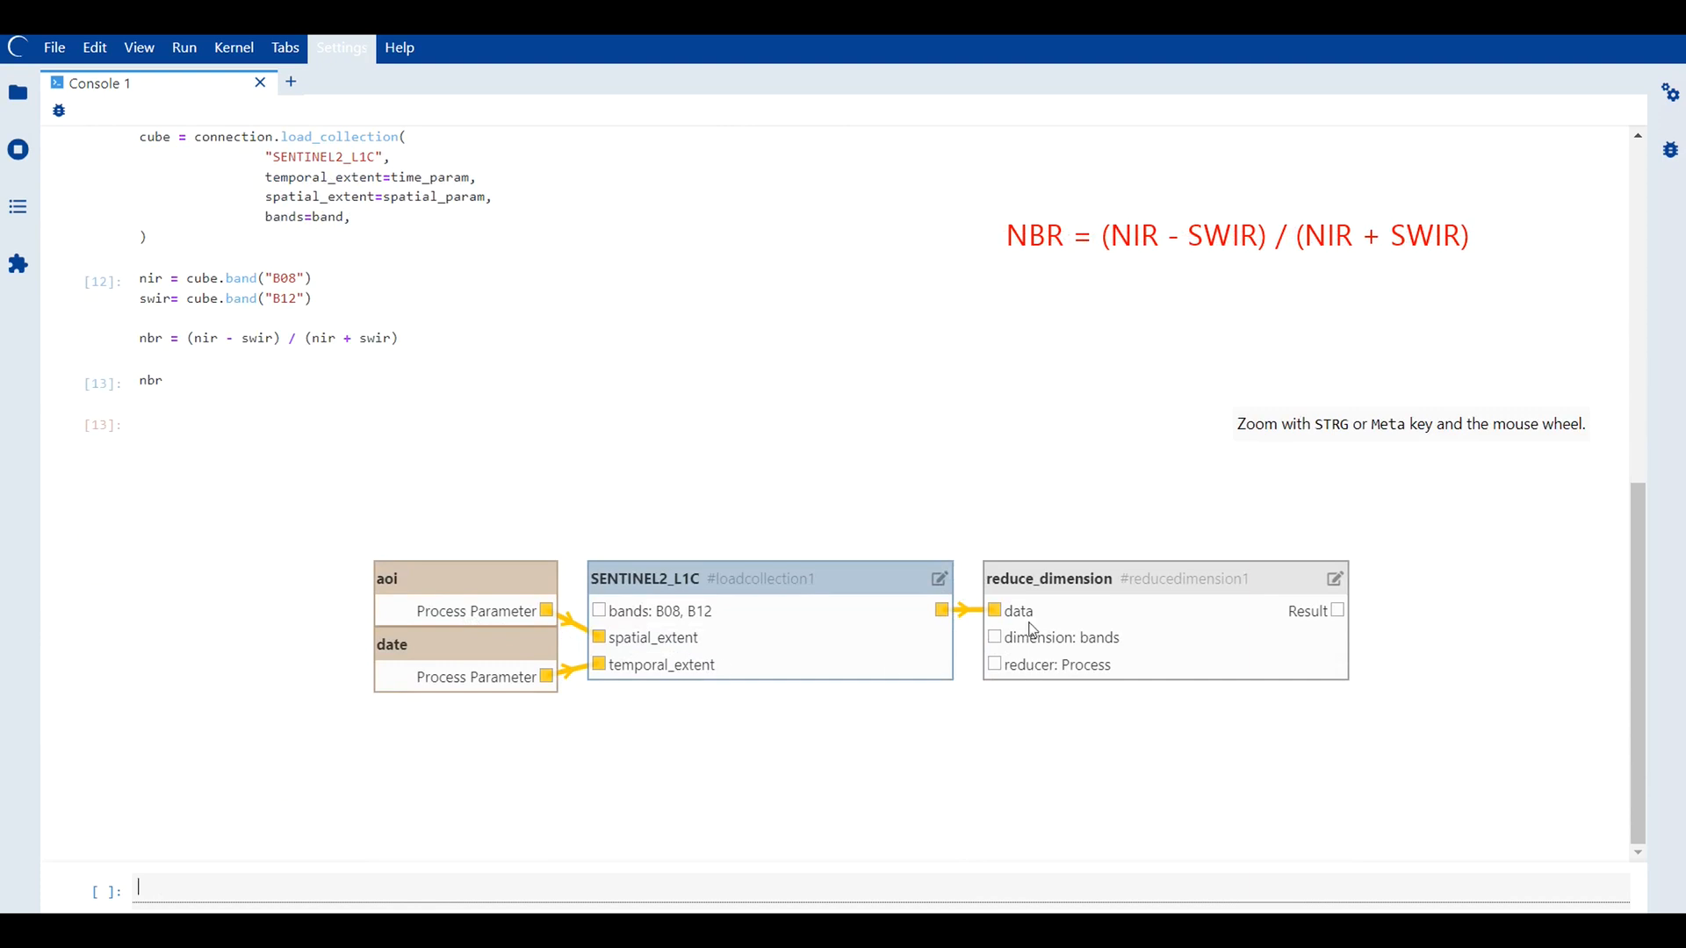
Apply nbr = nbr.max_time() and scroll to view the extended process graph
text(nbr = nbr.max_time())
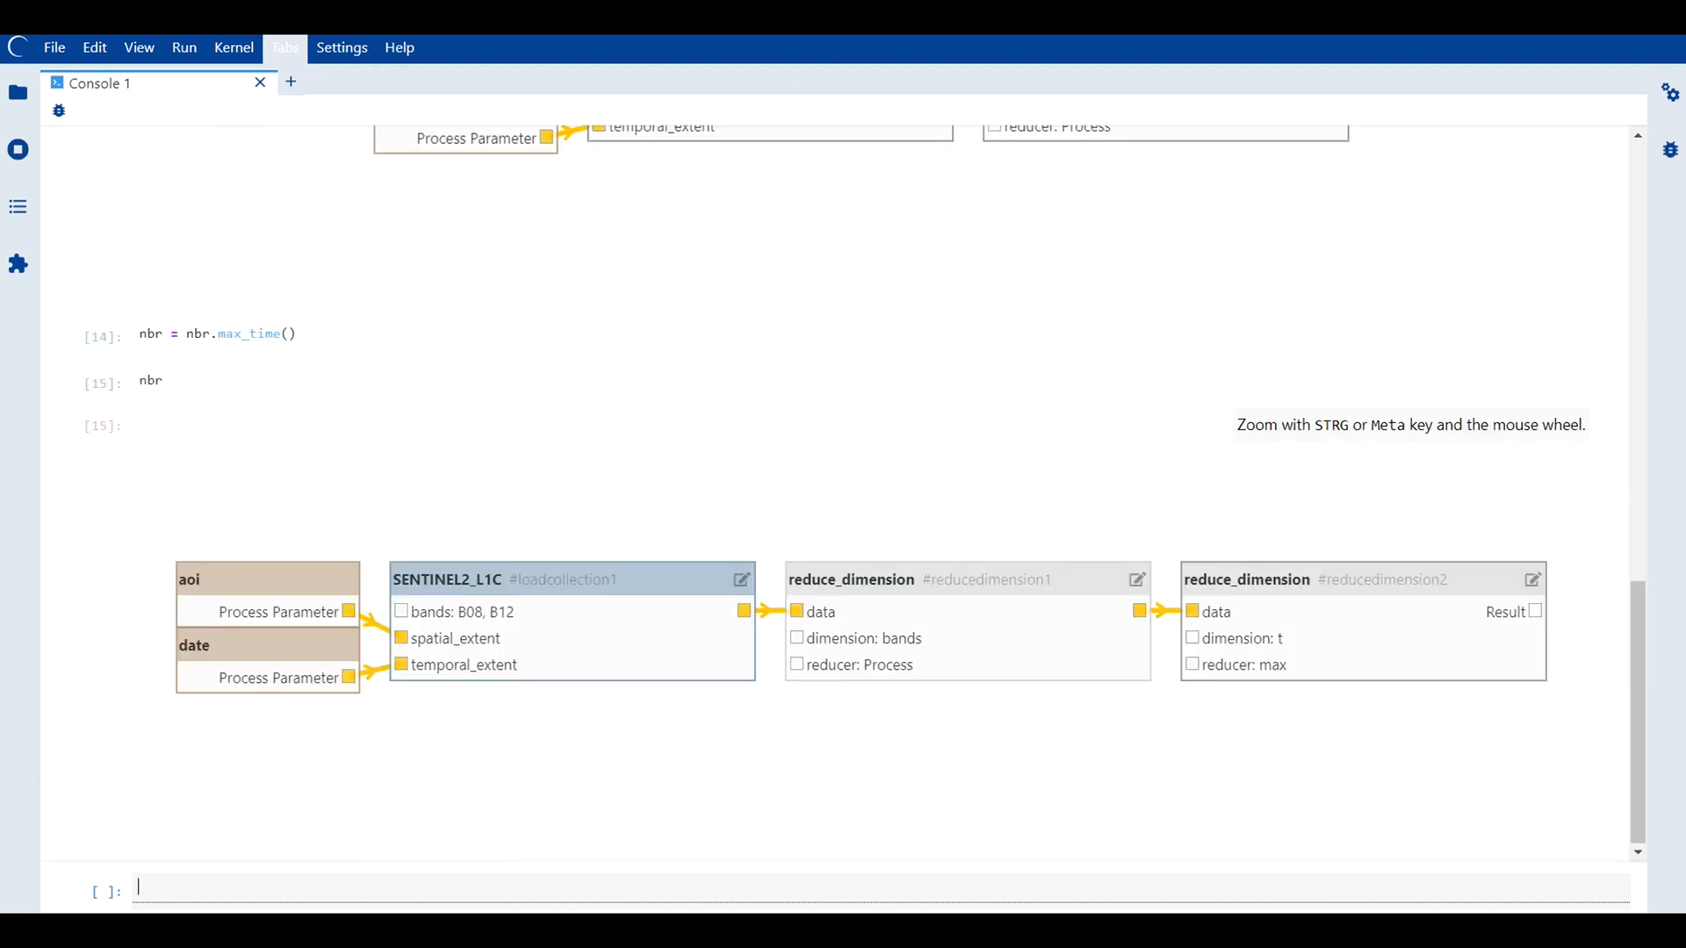
scroll(down, 3)
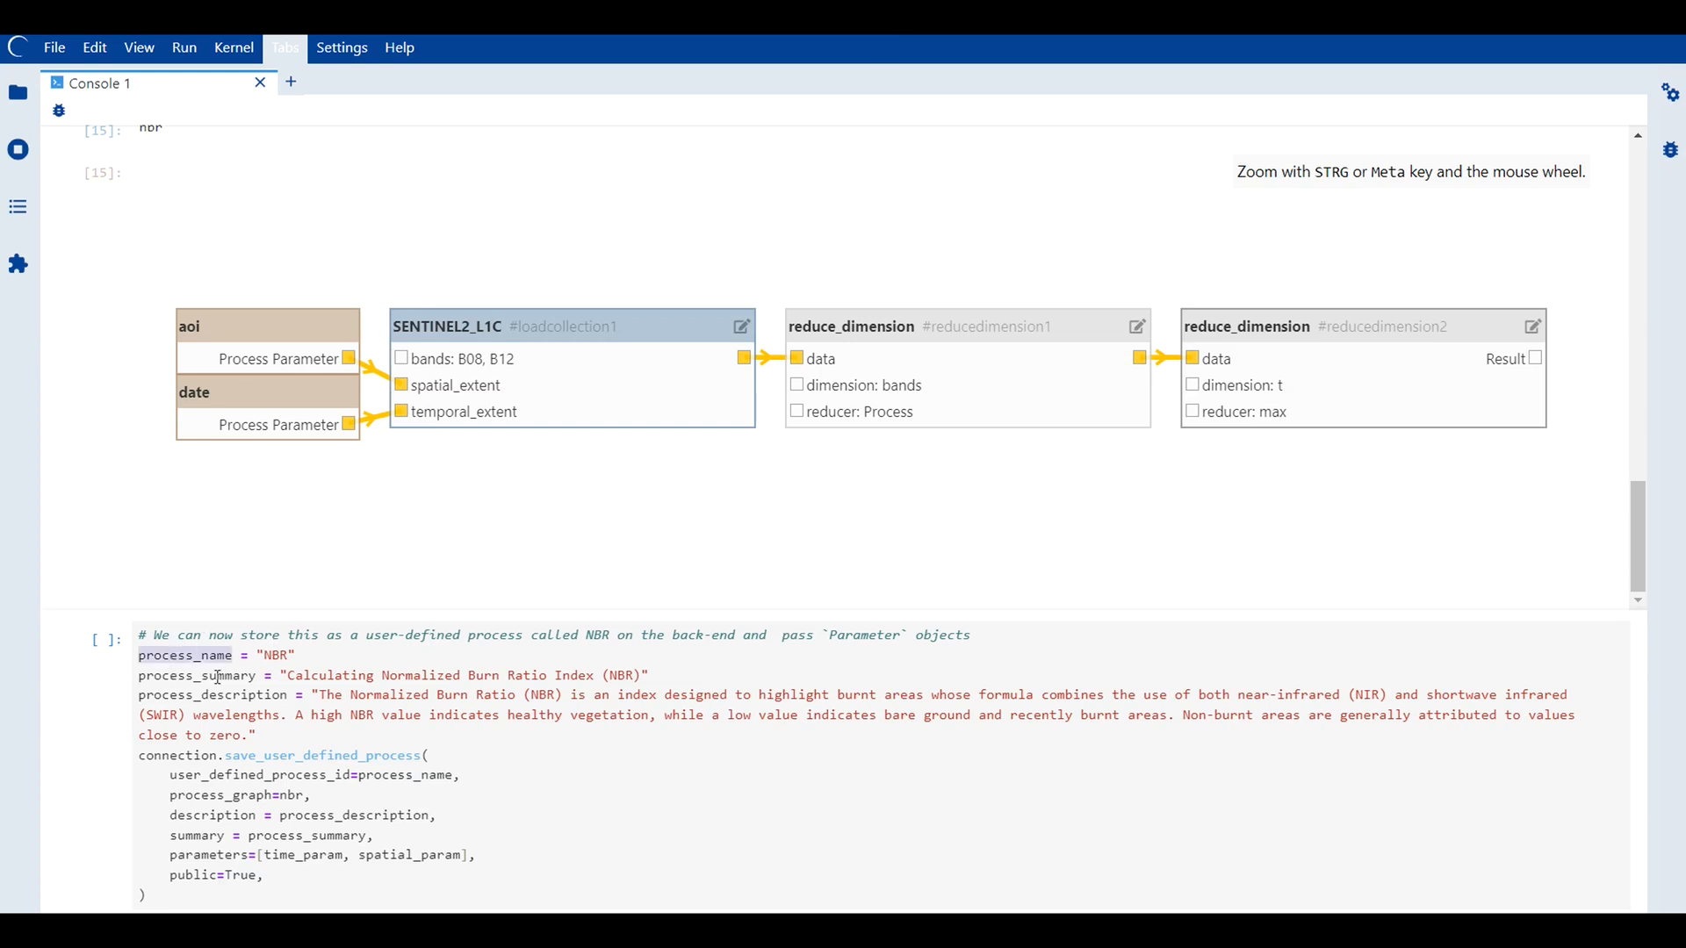
Run save_user_defined_process for 'NBR' with summary, description, both parameters and public=True
double_click(195, 676)
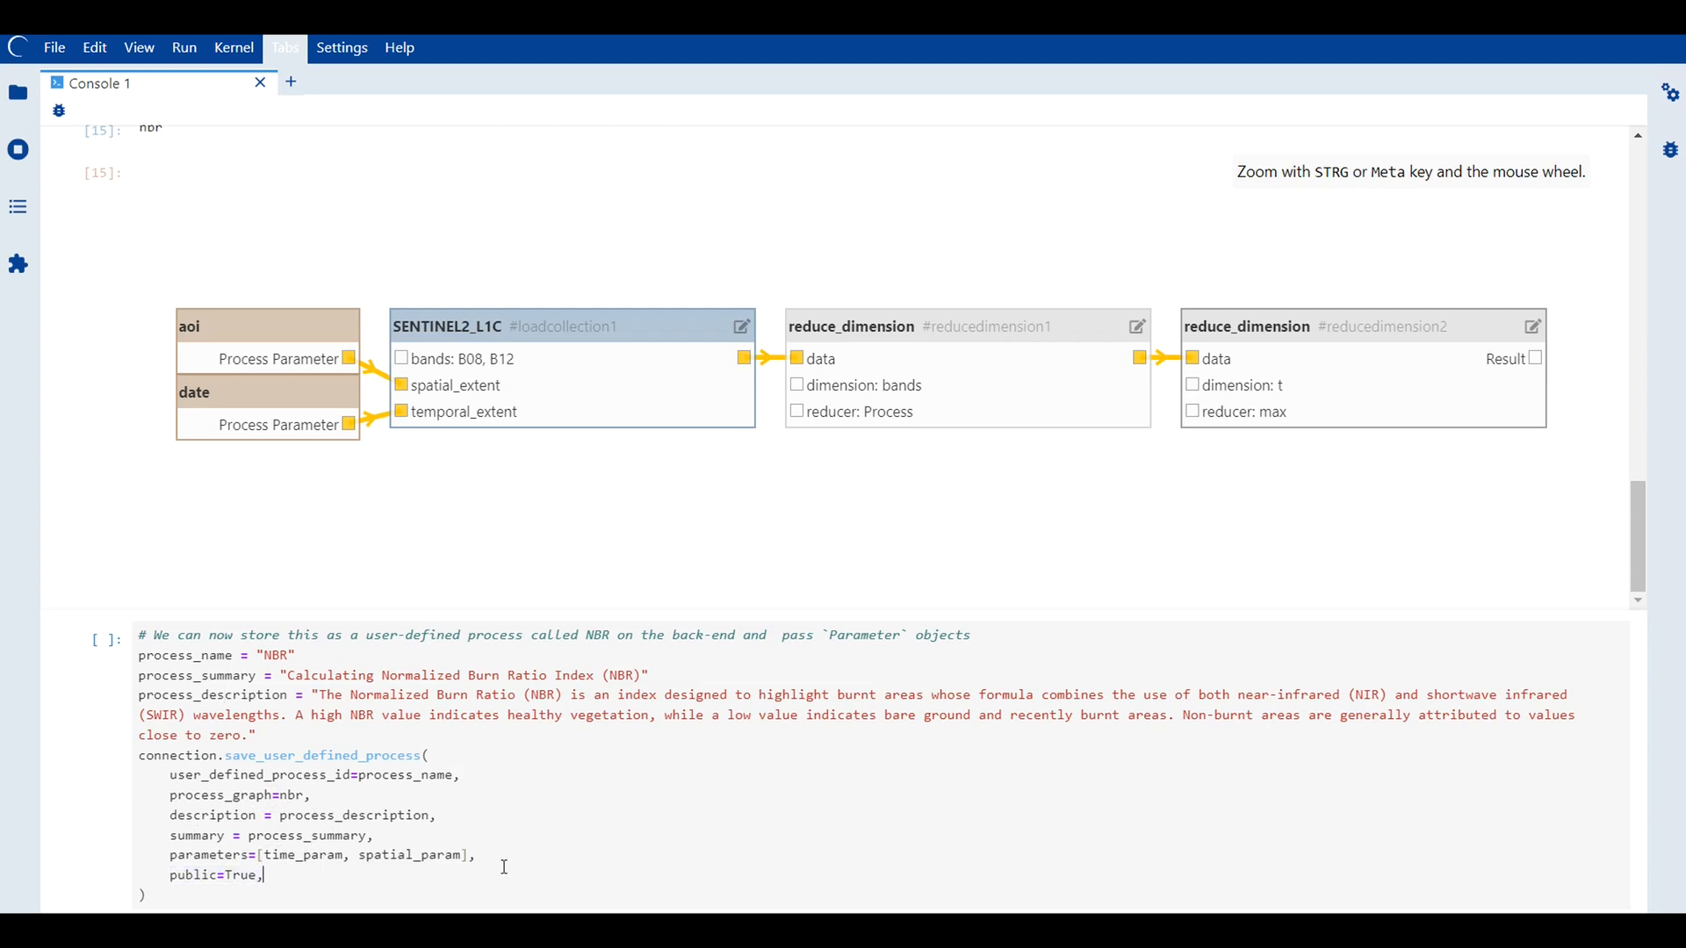
mouse_move(845, 347)
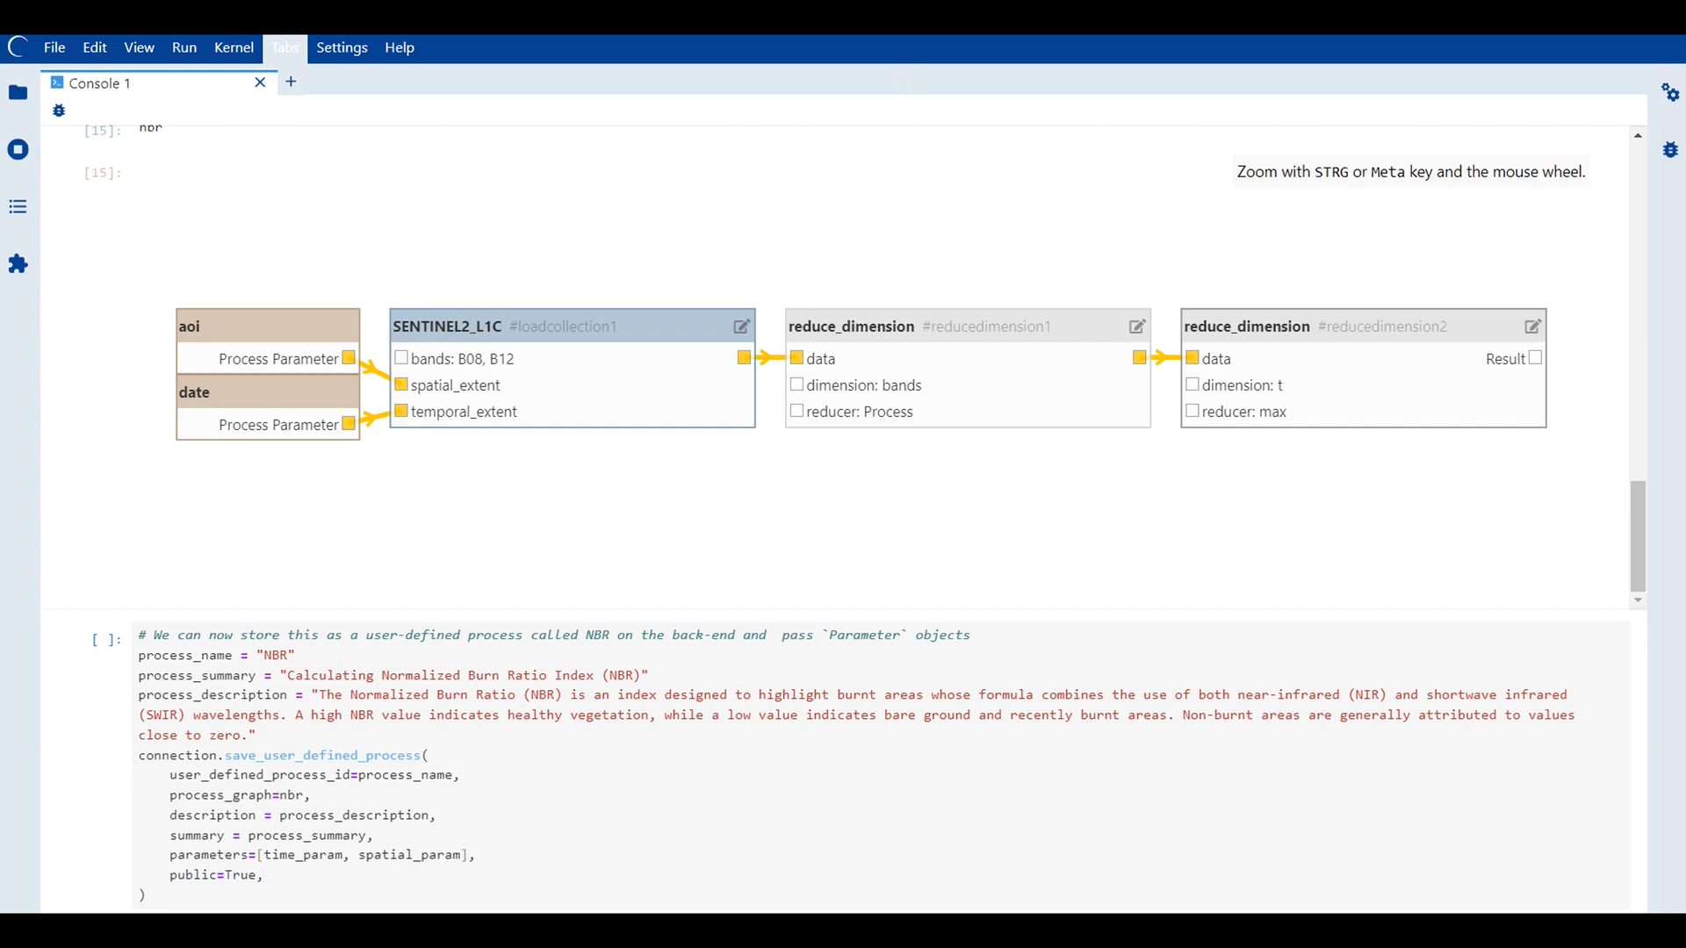
click(263, 876)
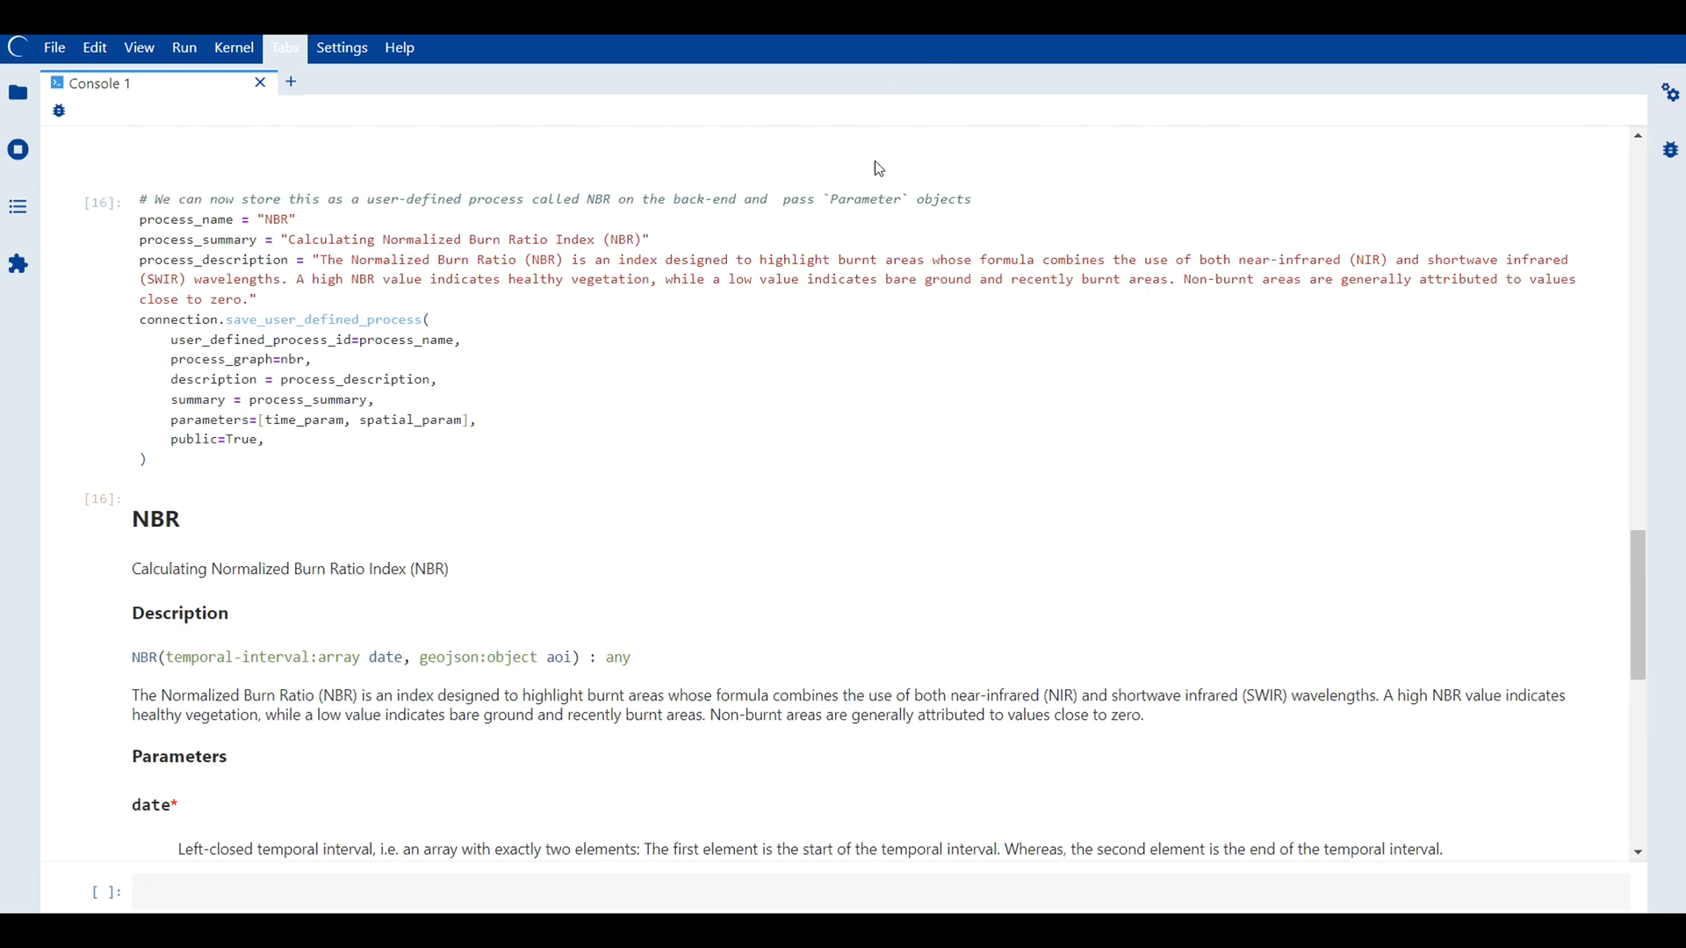
Scroll through the NBR output to Parameters, See Also and Processing Instructions
scroll(down, 3)
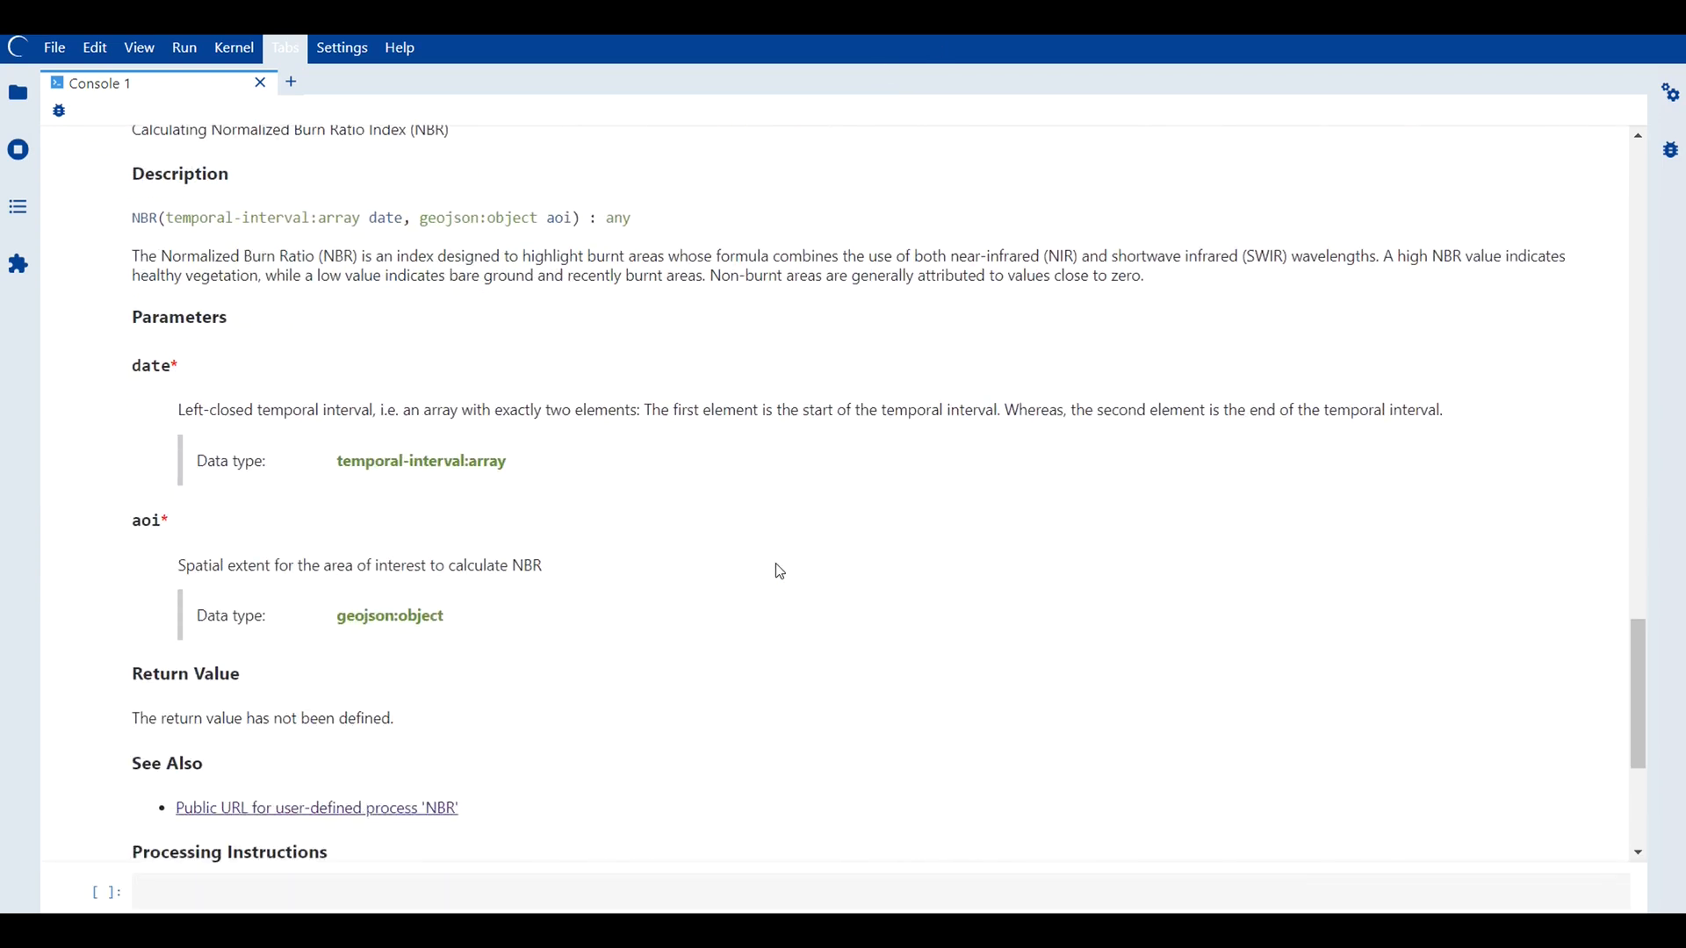
scroll(down, 3)
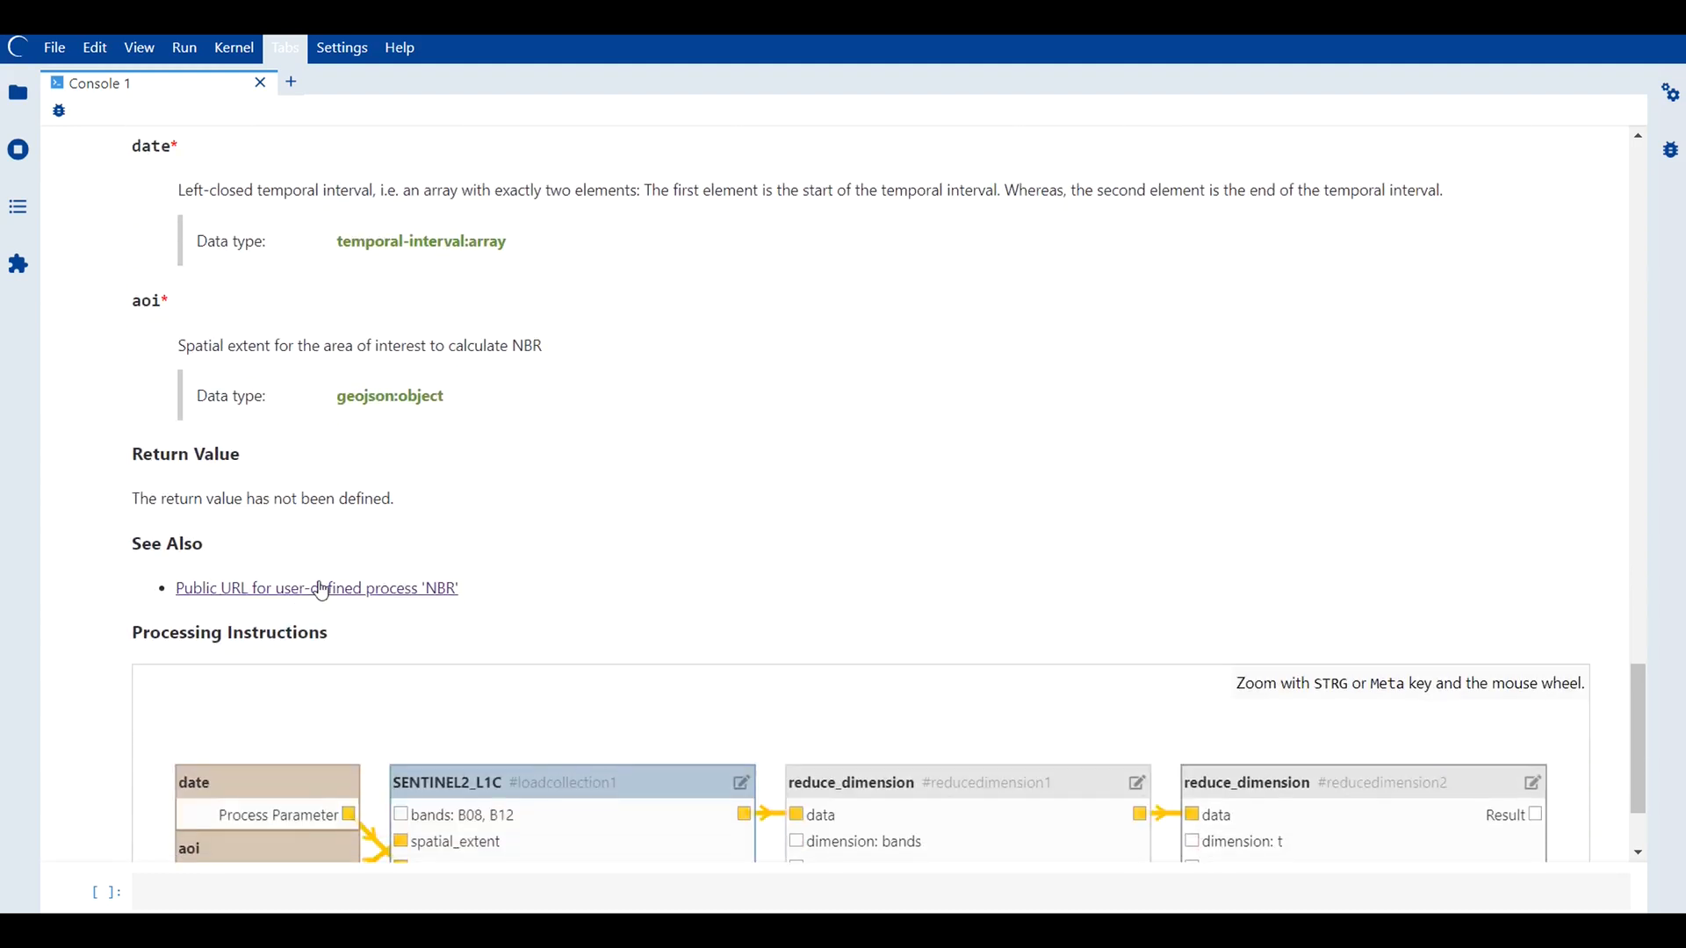
click(316, 589)
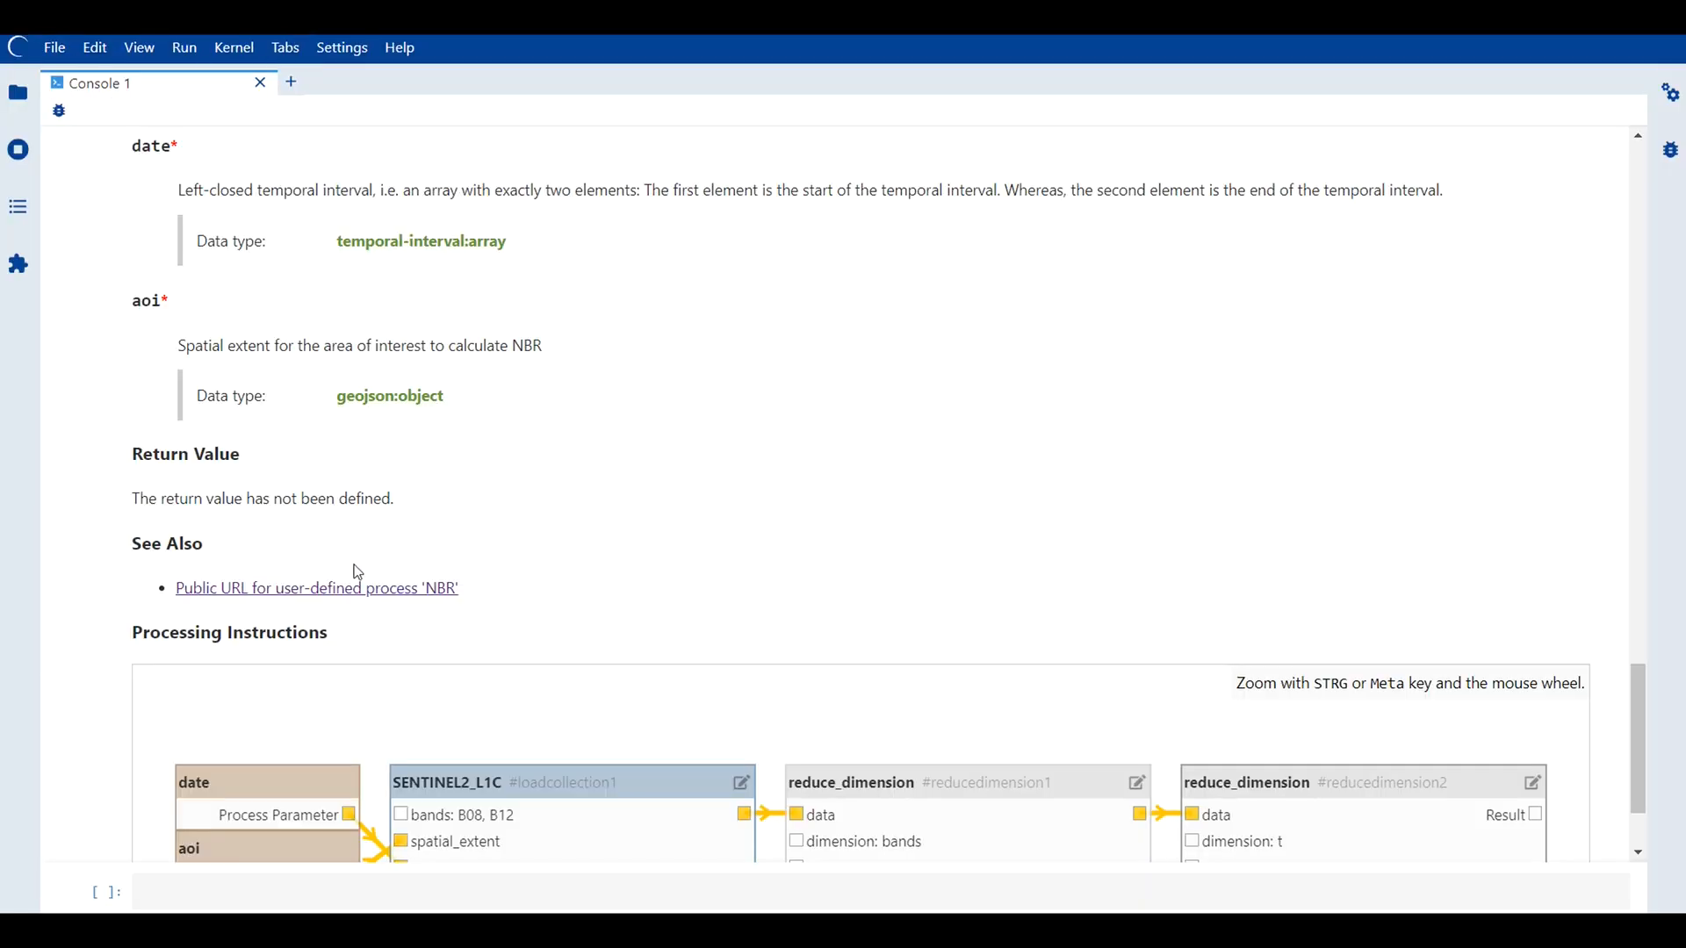
scroll(down, 3)
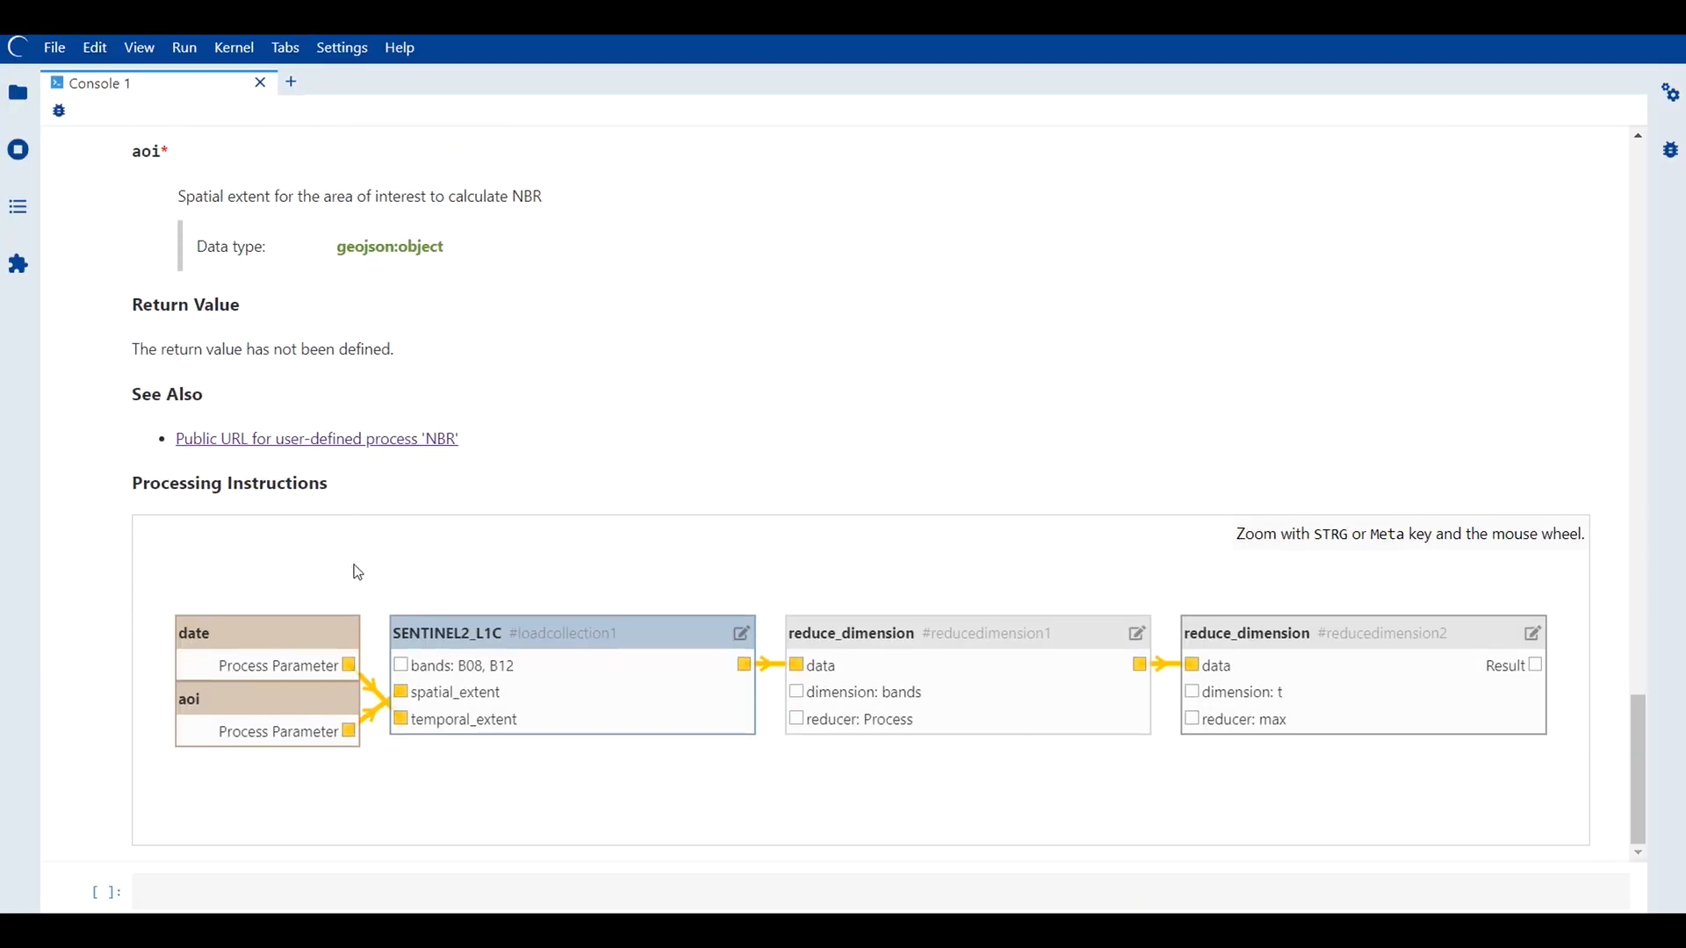
scroll(down, 3)
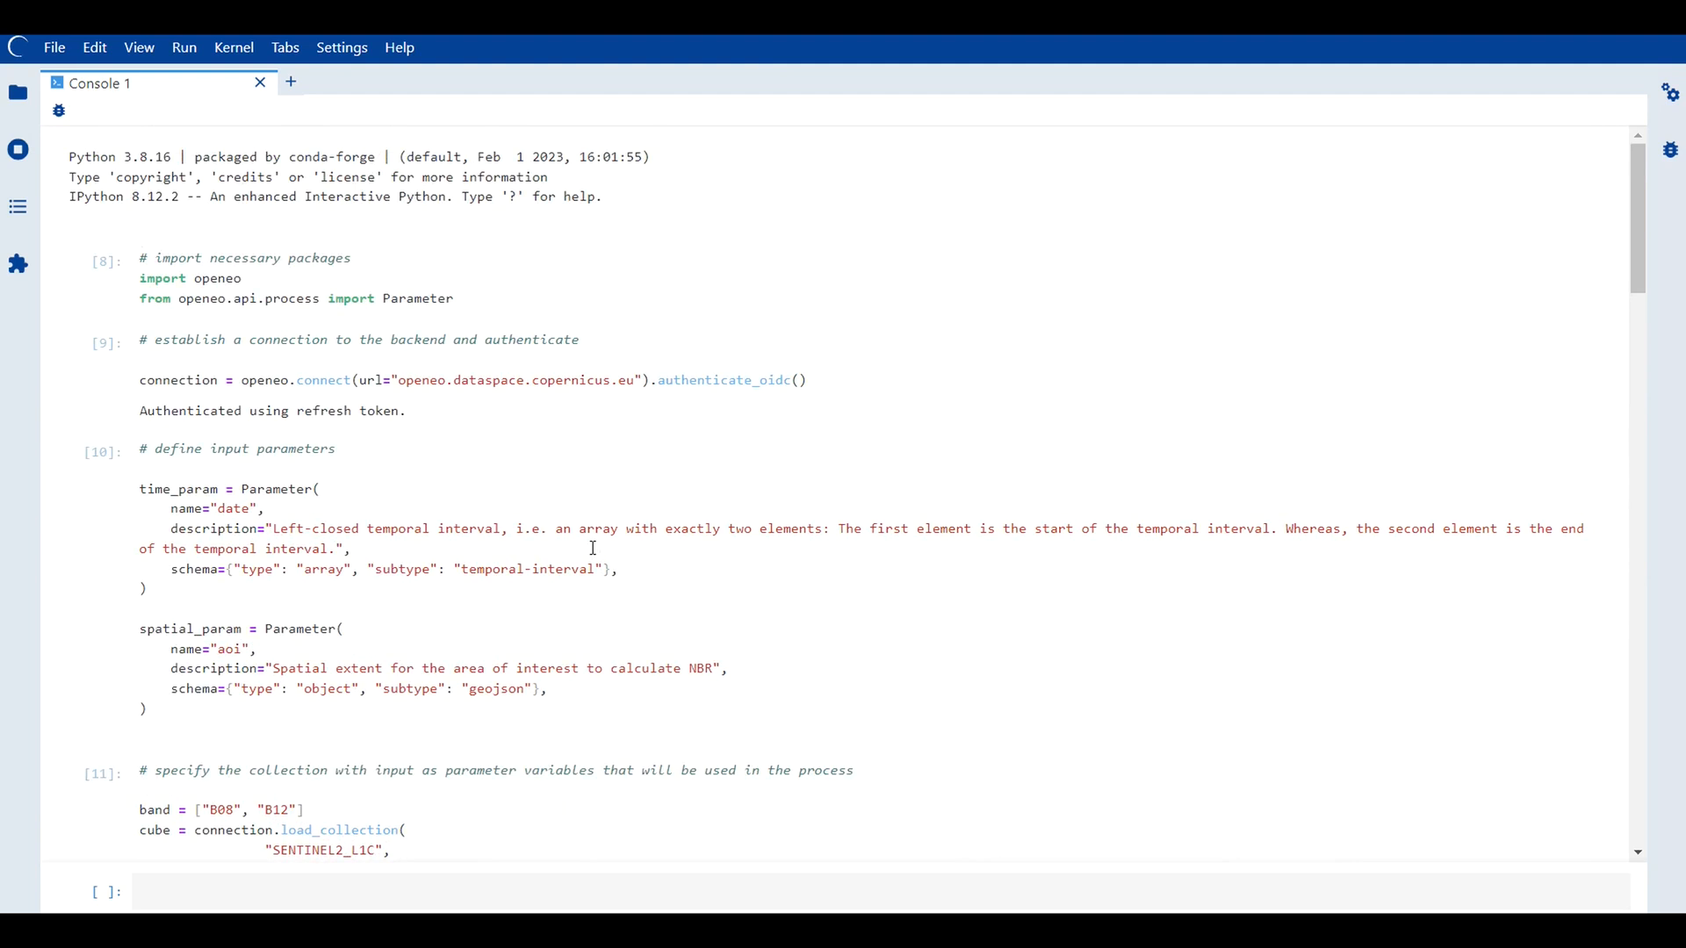
Scroll the console to review the parameter and load_collection code again
scroll(down, 3)
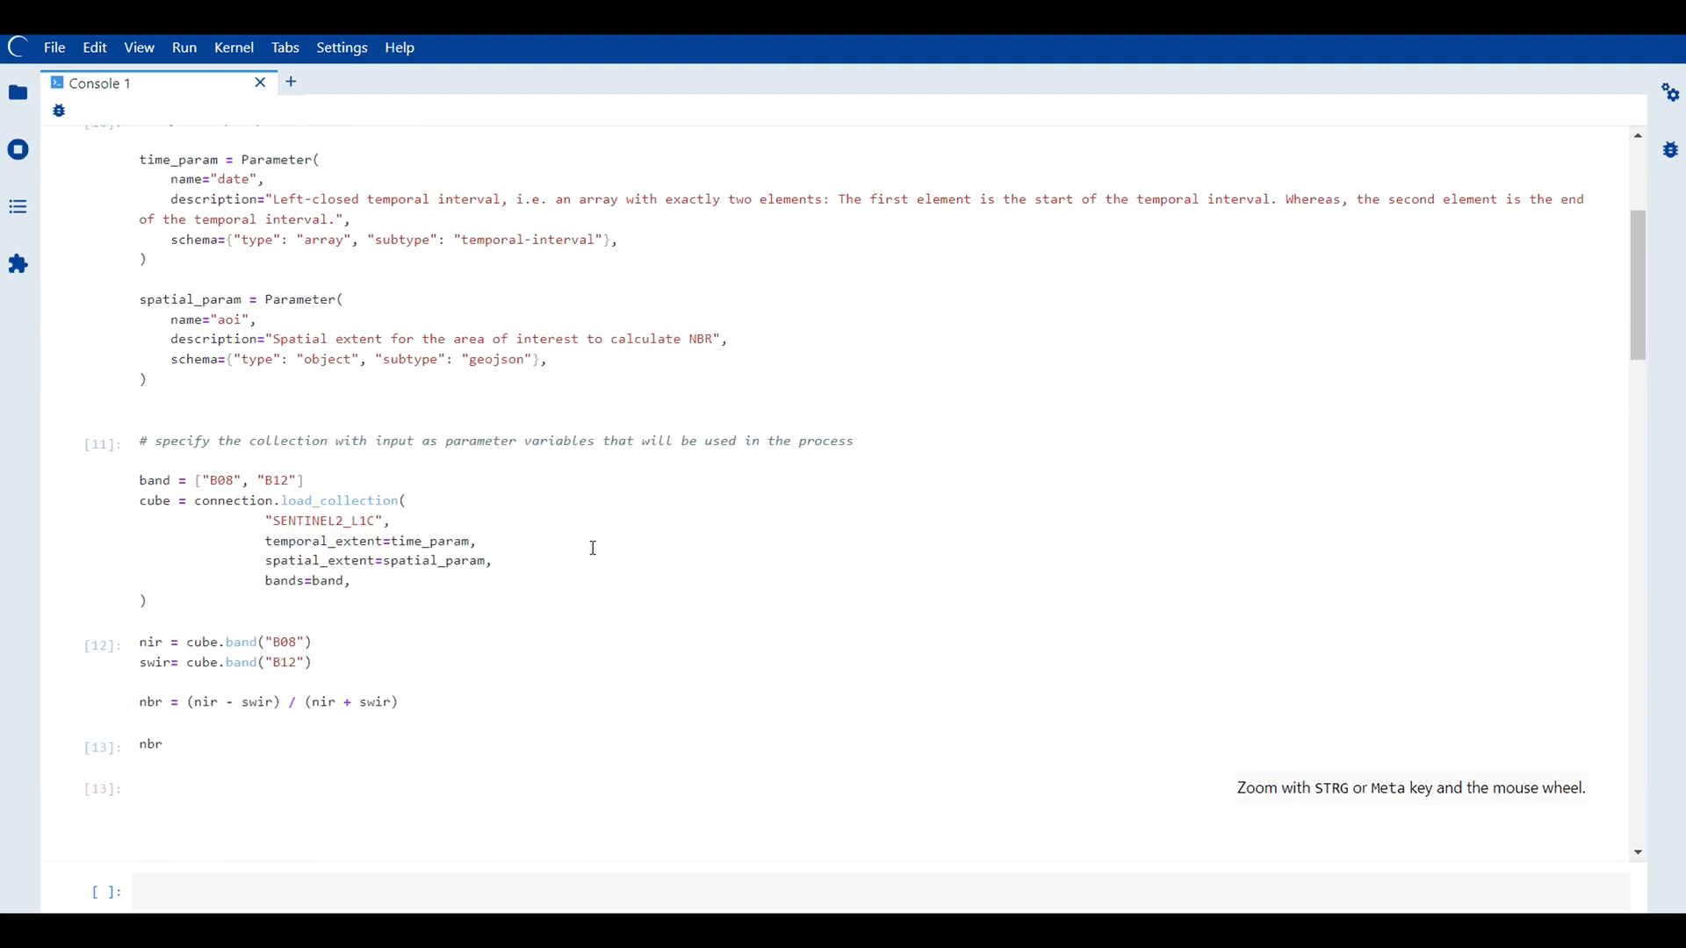
mouse_move(915, 406)
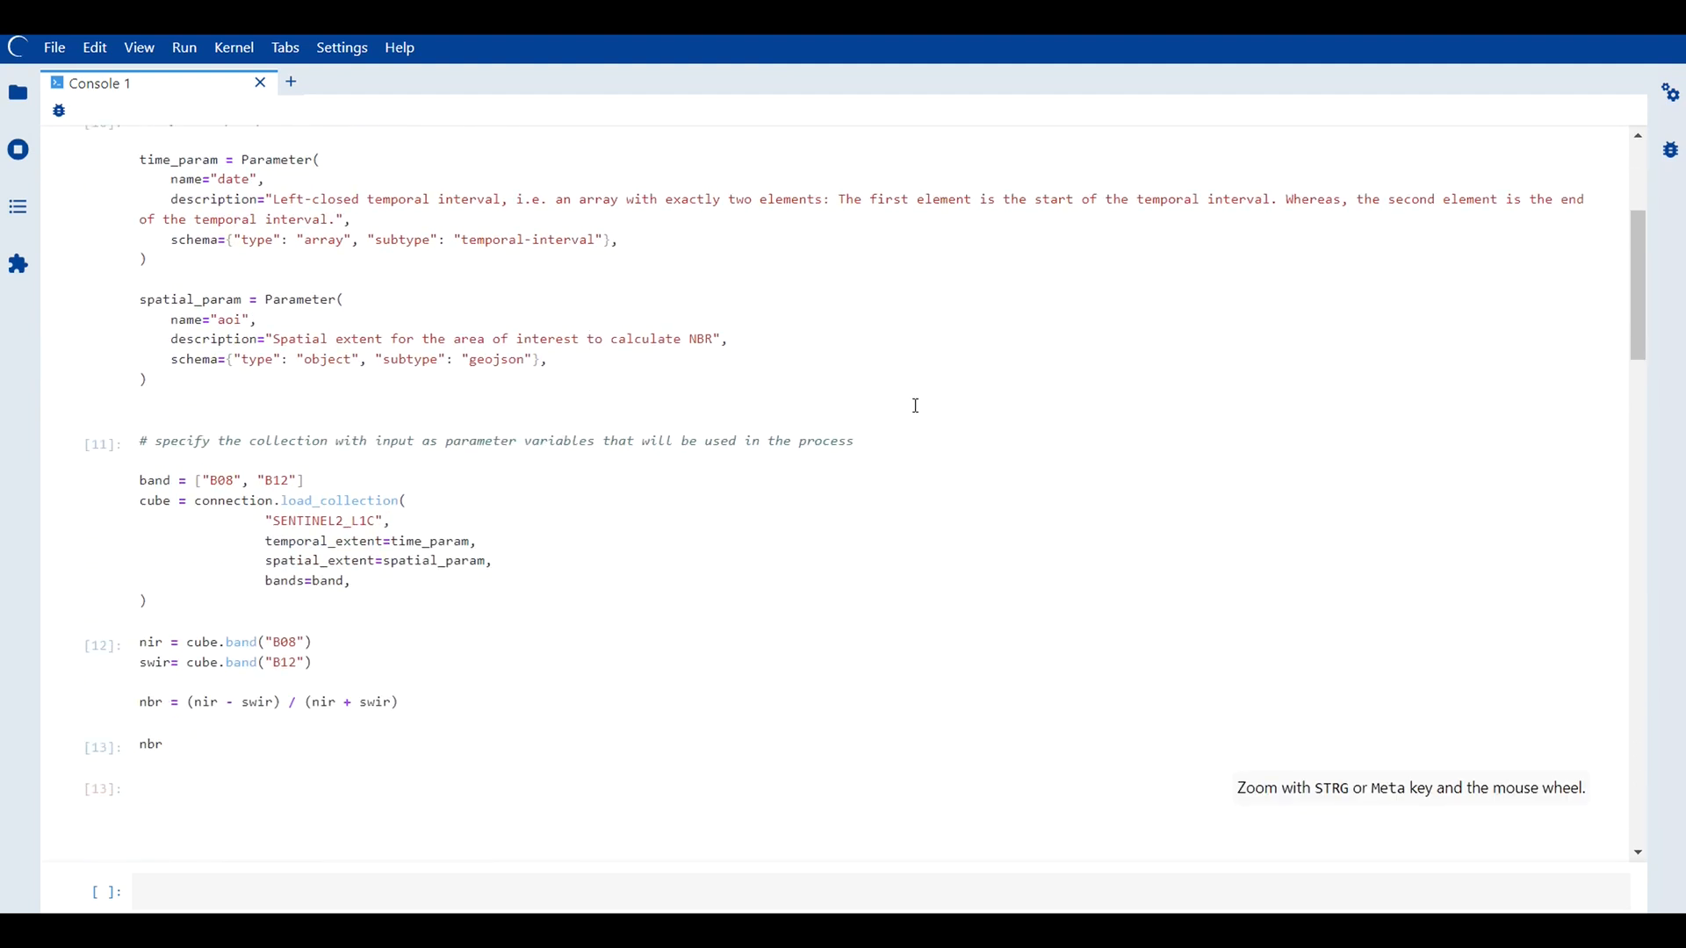